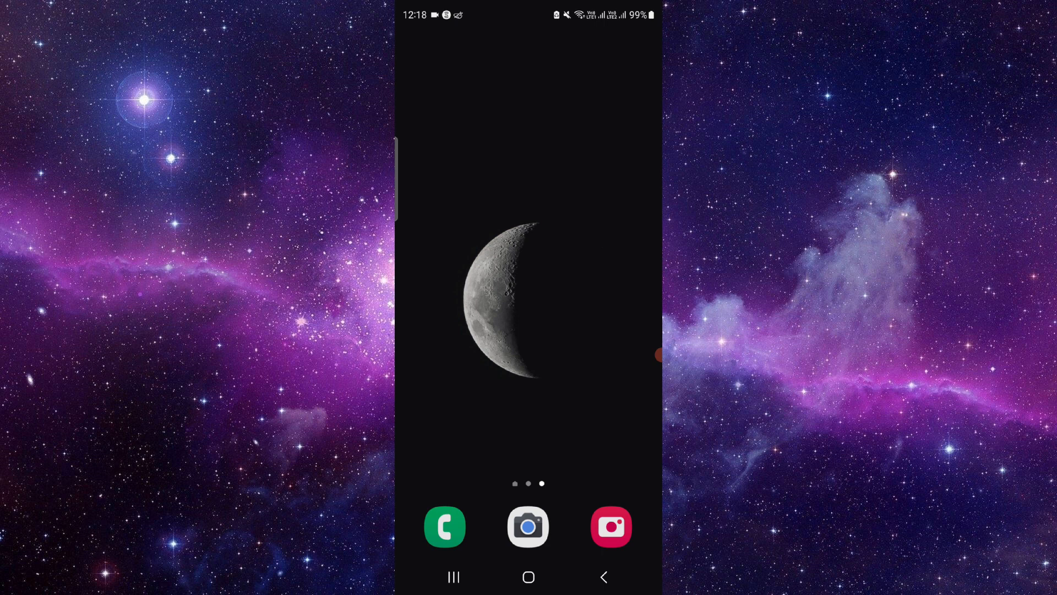
- Scroll to the I am Verizon app's Storage page showing 0 B cache
{"action": "scroll", "scroll_direction": "up", "scroll_amount": 3}
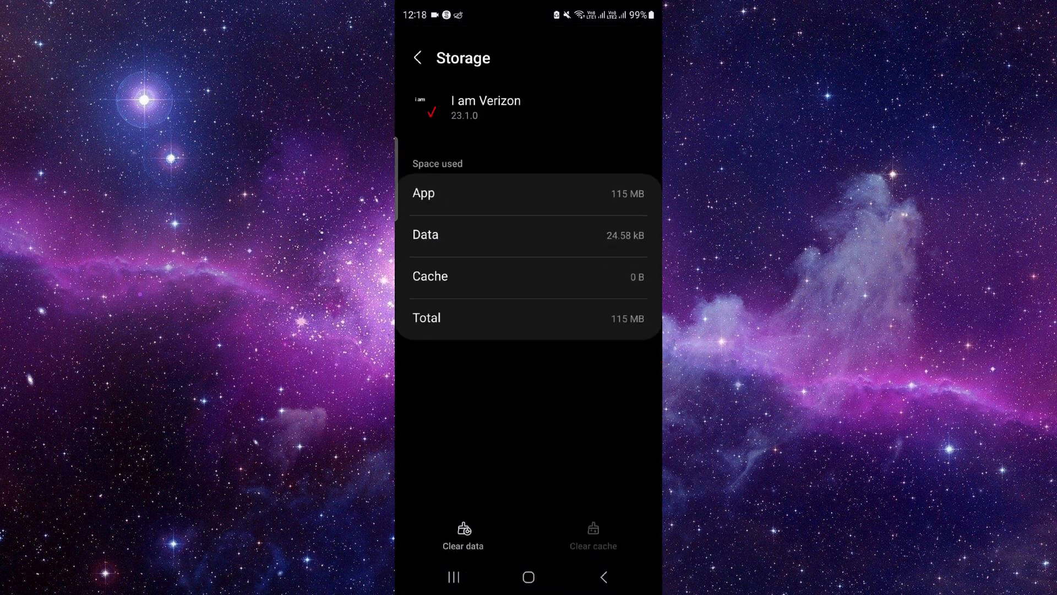
- Clear the I am Verizon app's data to 0 B and open its Google Play page
{"action": "left_click", "coordinate": [463, 532]}
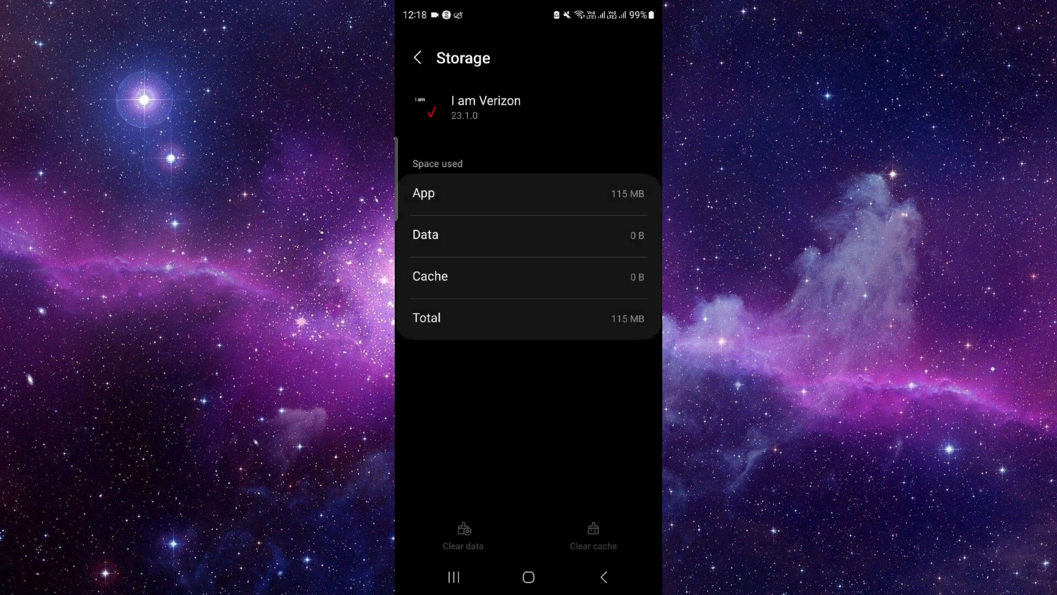
{"action": "left_click", "coordinate": [418, 58]}
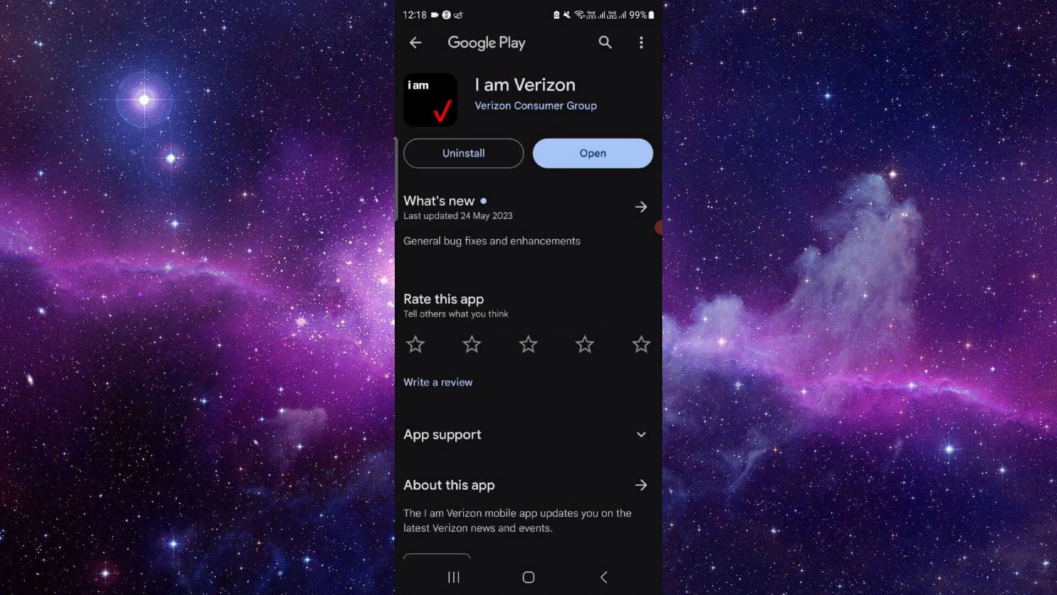
- Uninstall I am Verizon from its Play Store page and go back home
{"action": "left_click", "coordinate": [463, 153]}
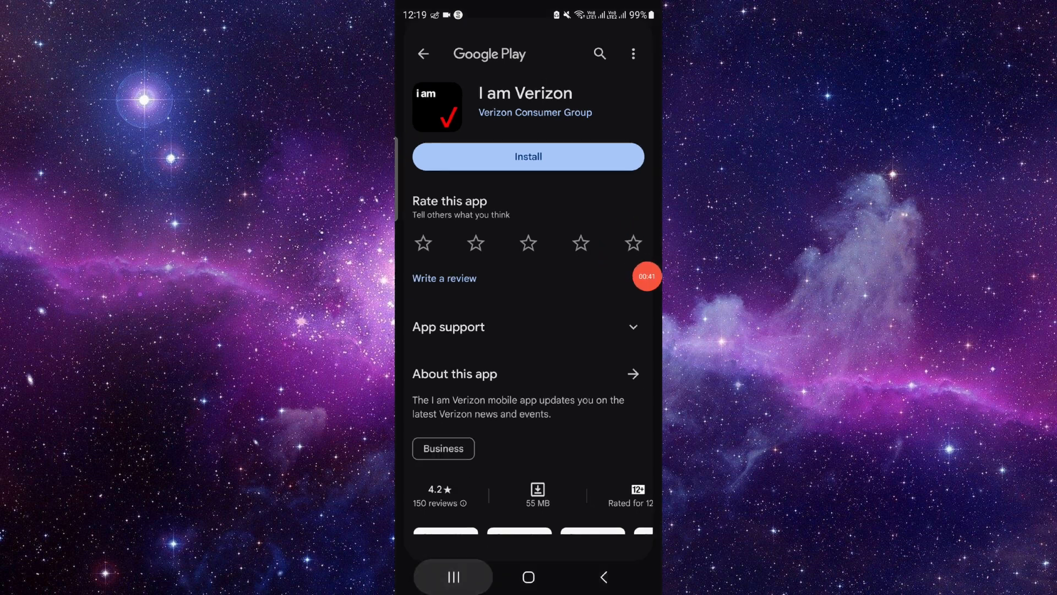
{"action": "left_click", "coordinate": [528, 577]}
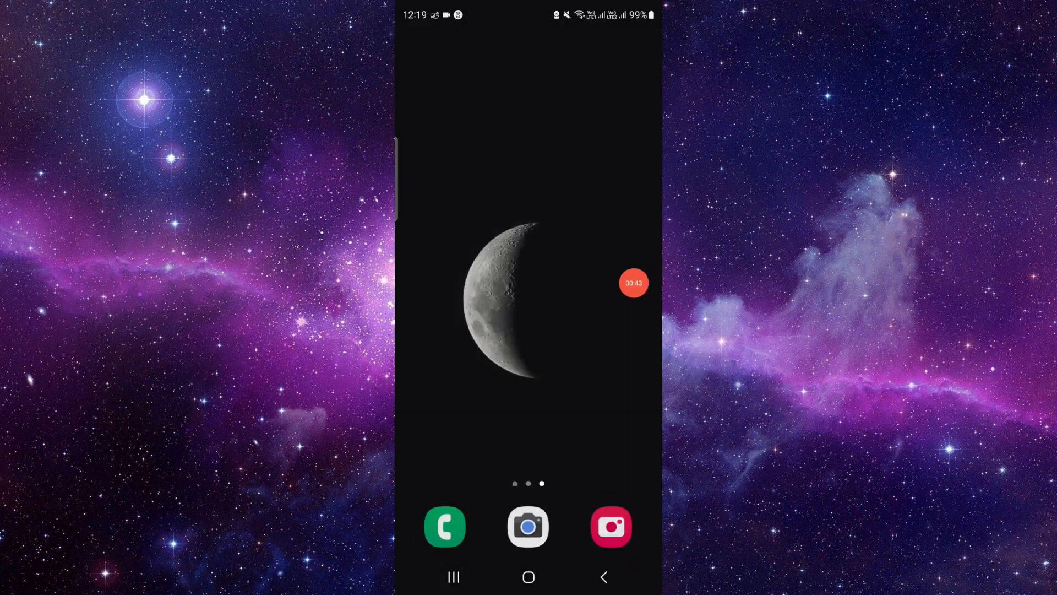